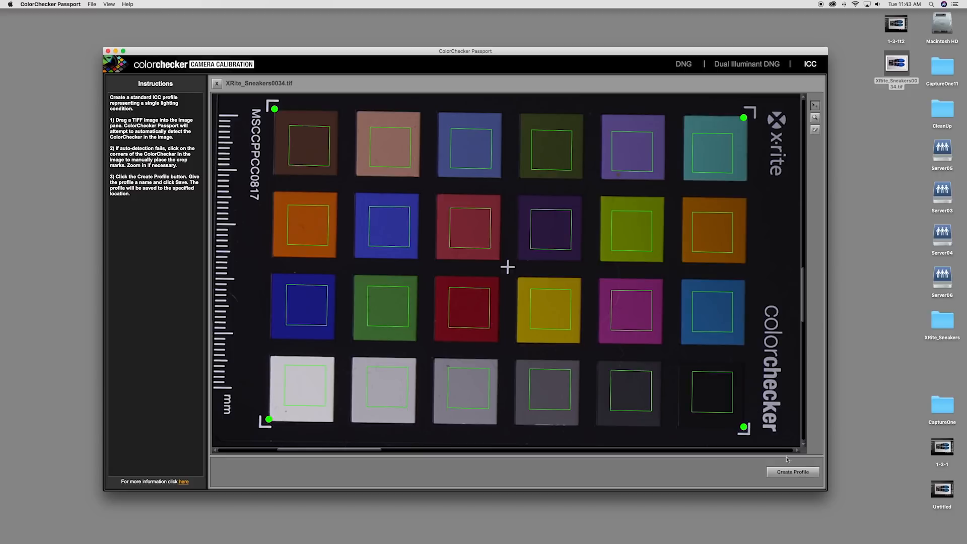
Create the ICC camera profile from the chart and save it under the camera name in Profiles.
left_click(791, 472)
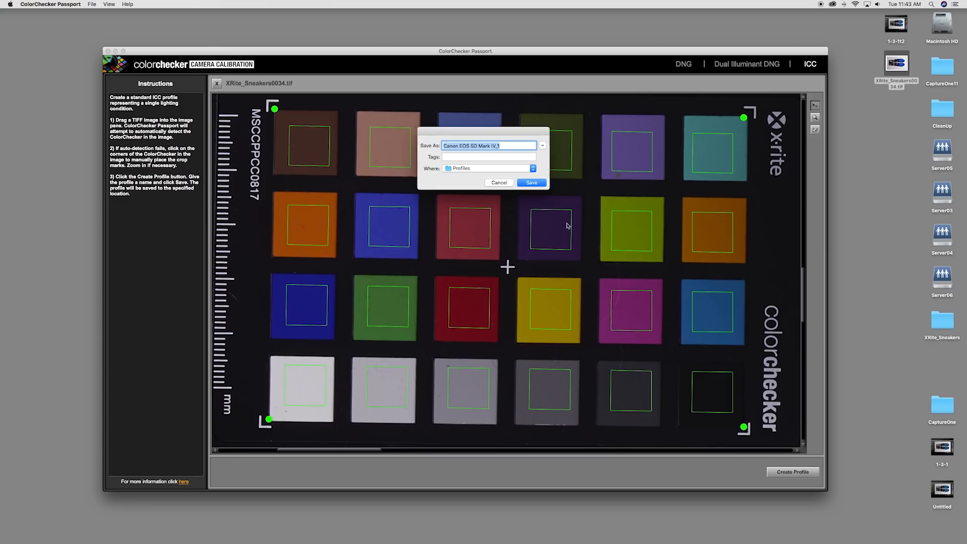
left_click(530, 182)
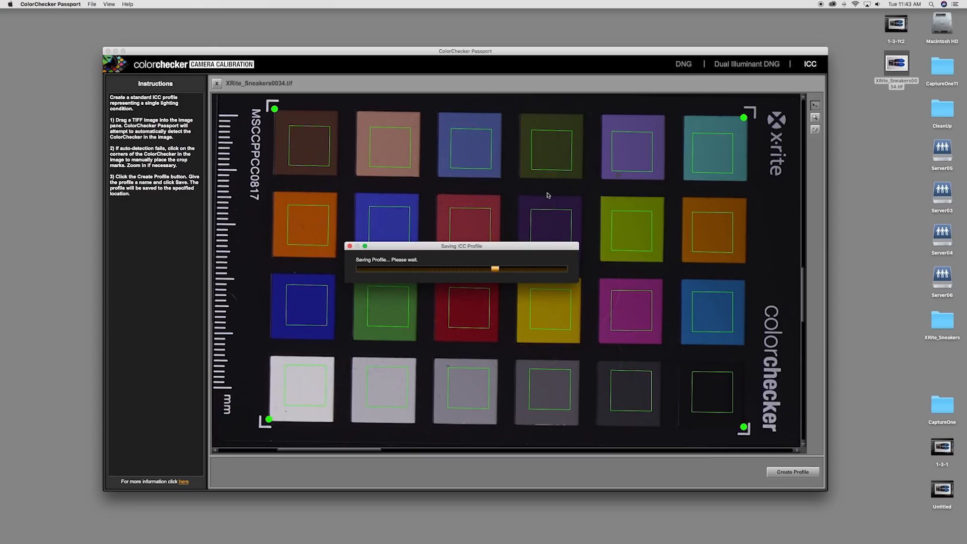
left_click(64, 5)
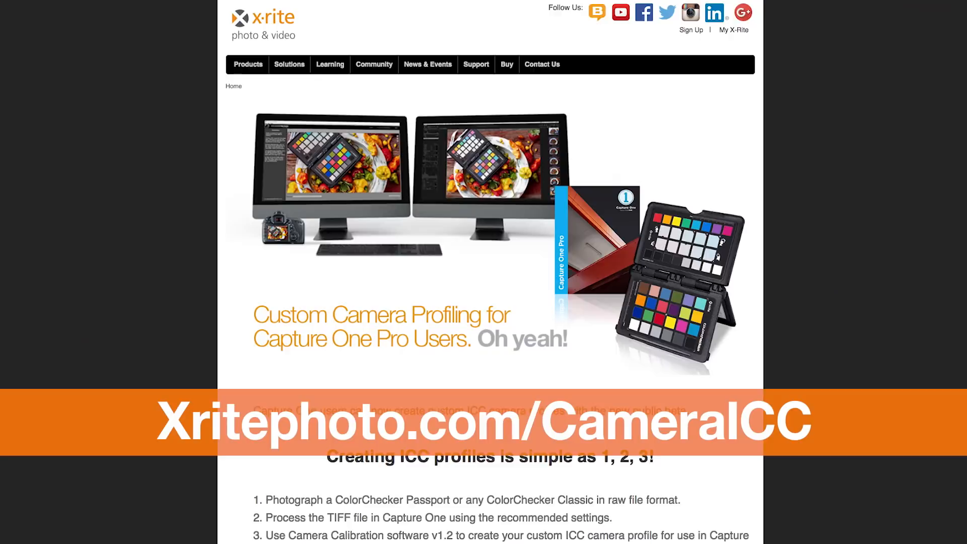
Scroll the X-Rite CameraICC page down to the 'Creating ICC profiles' steps.
scroll("down", 3)
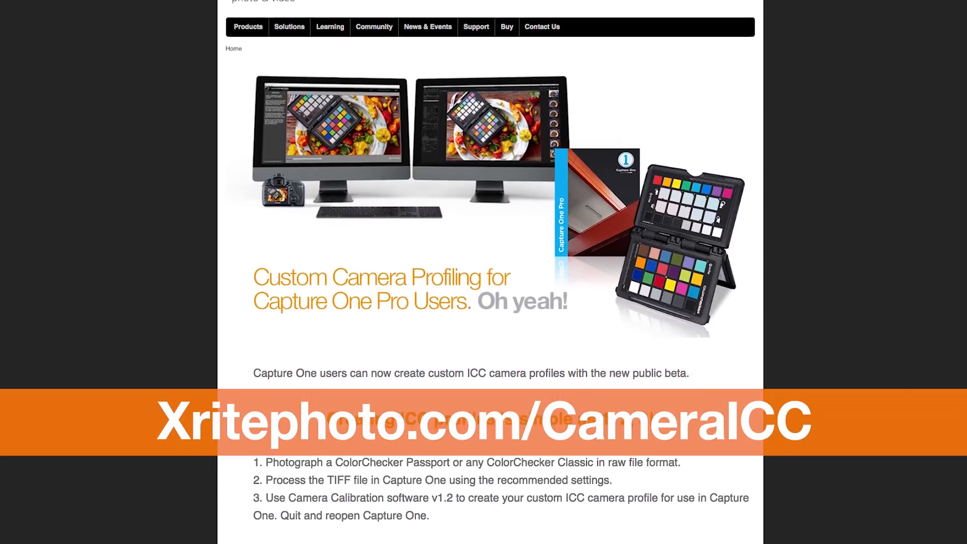